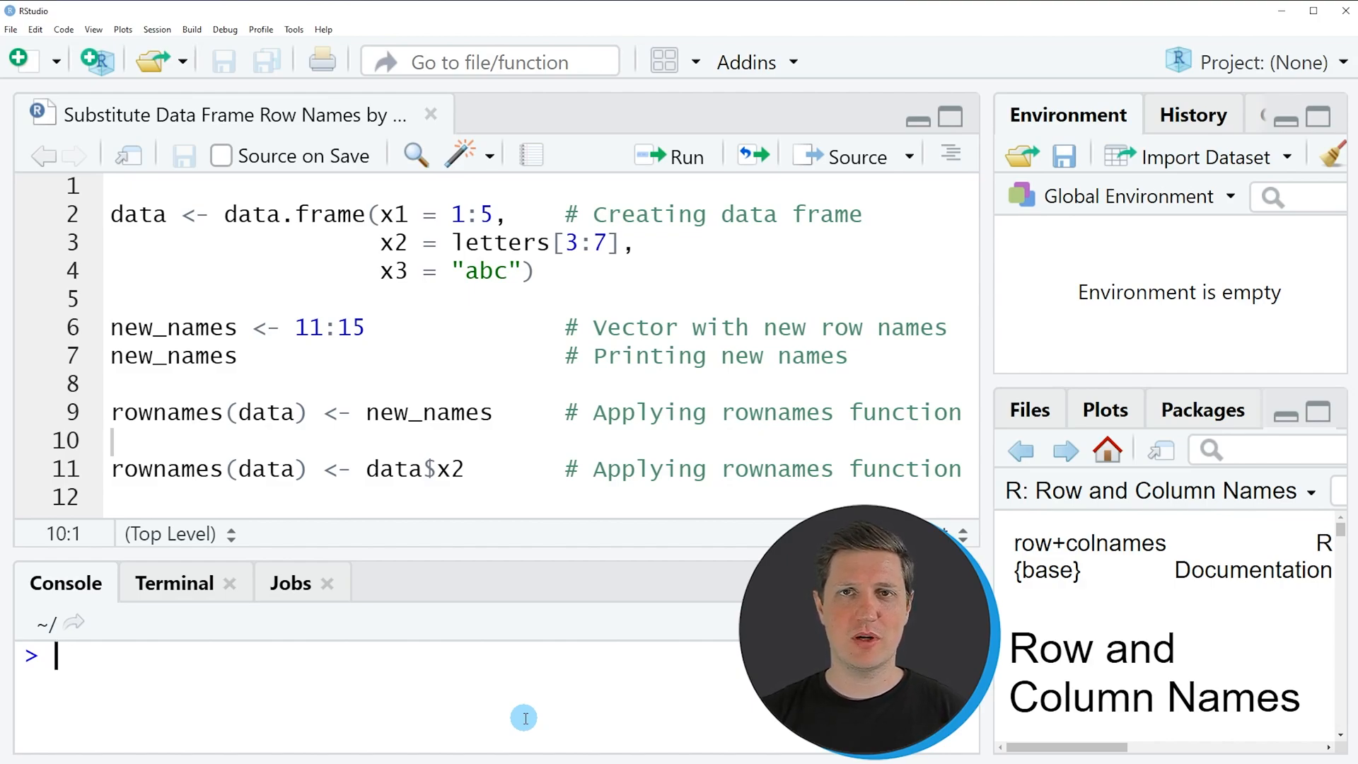
{"action": "mouse_move", "coordinate": [424, 359]}
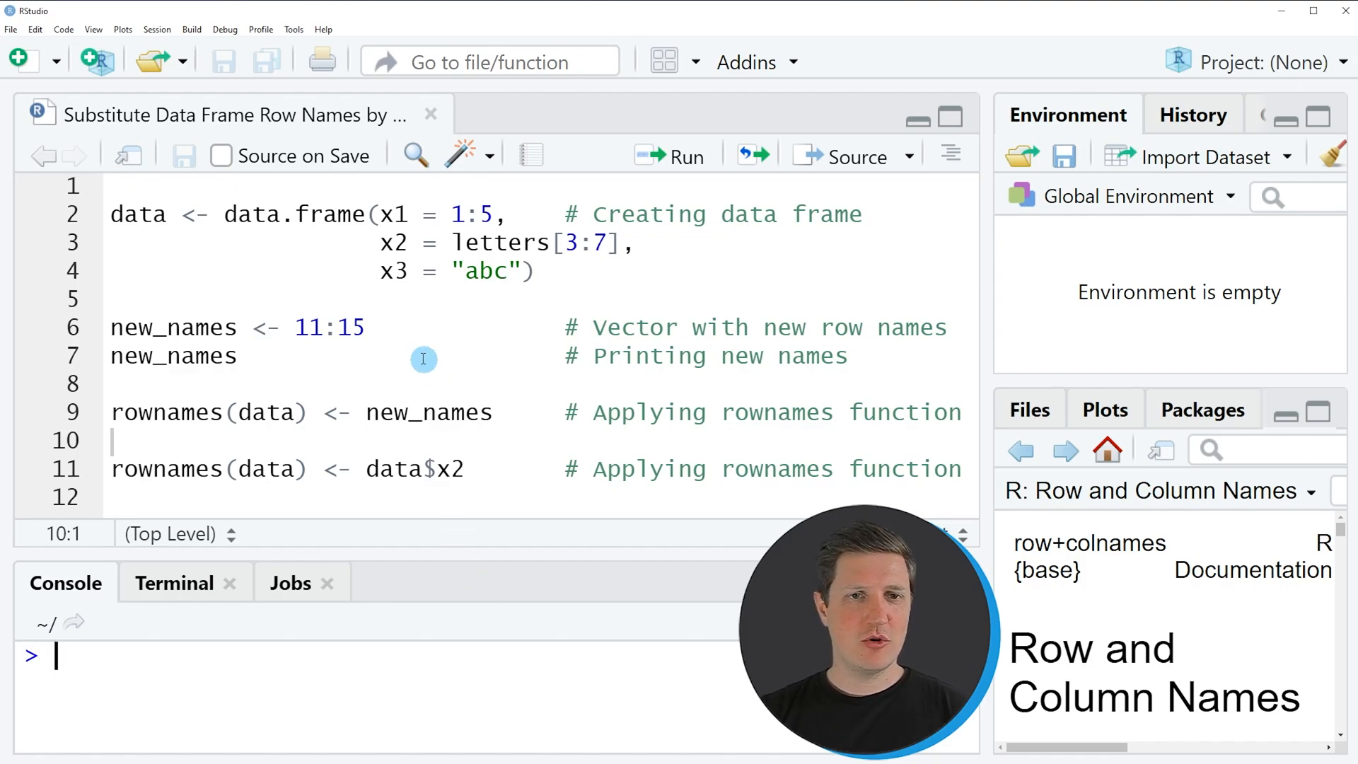
{"action": "mouse_move", "coordinate": [429, 311]}
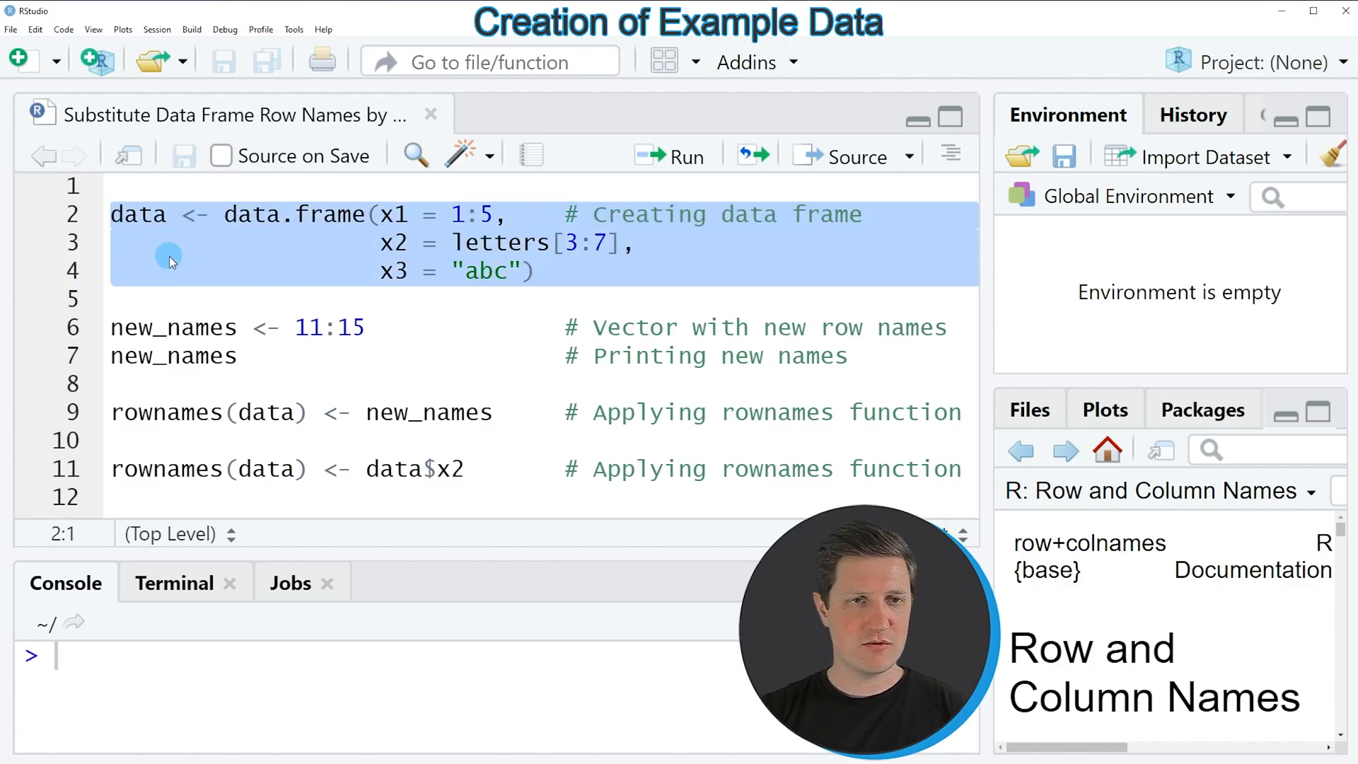
Run the data.frame() code creating 'data' with columns x1, x2, x3 and five rows.
{"action": "left_click", "coordinate": [684, 156]}
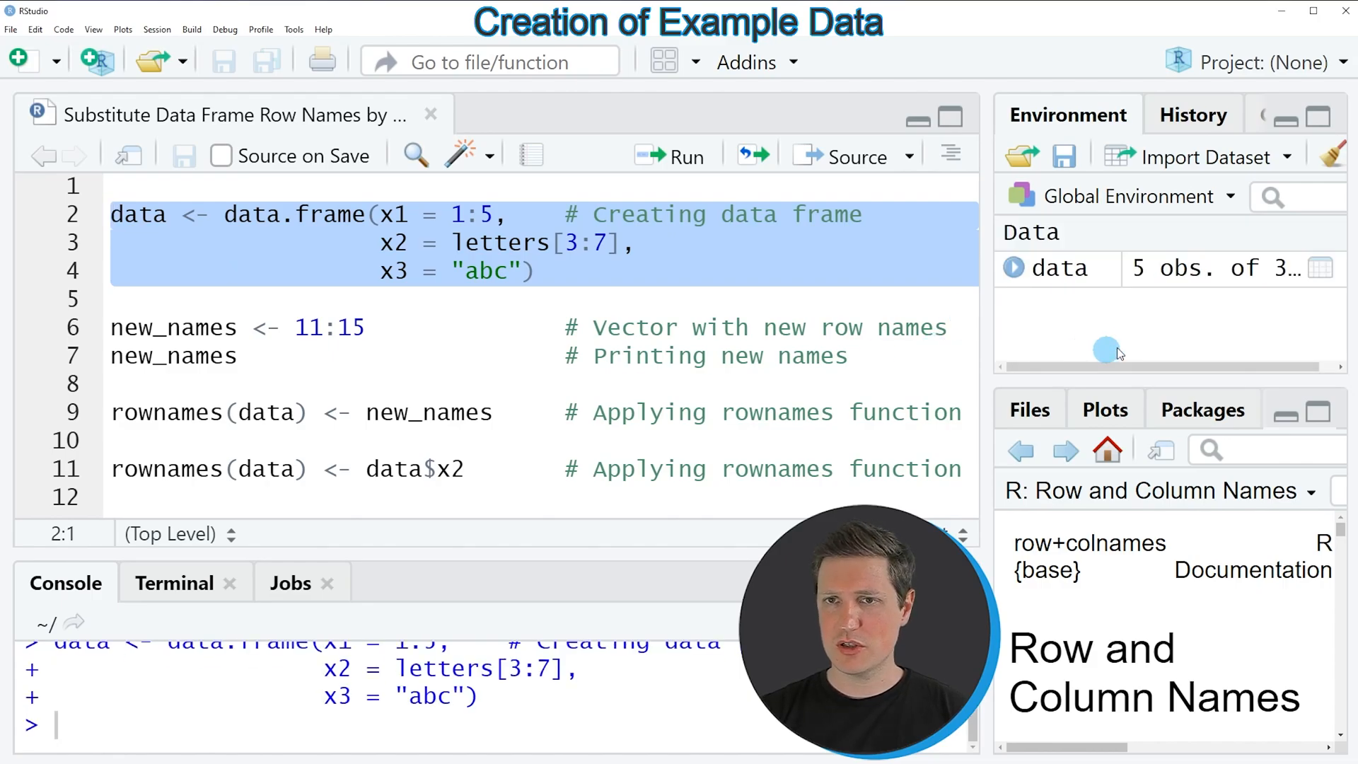
{"action": "mouse_move", "coordinate": [1059, 273]}
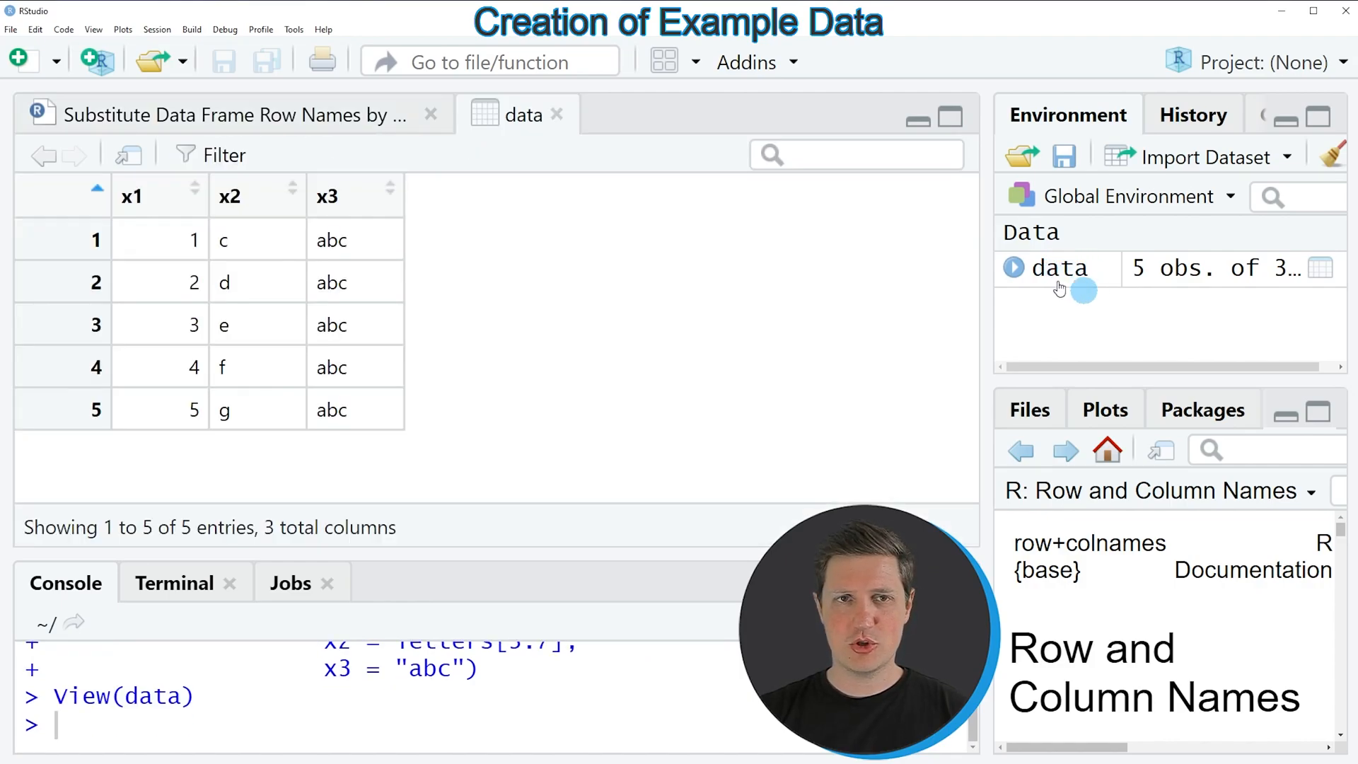
{"action": "mouse_move", "coordinate": [227, 343]}
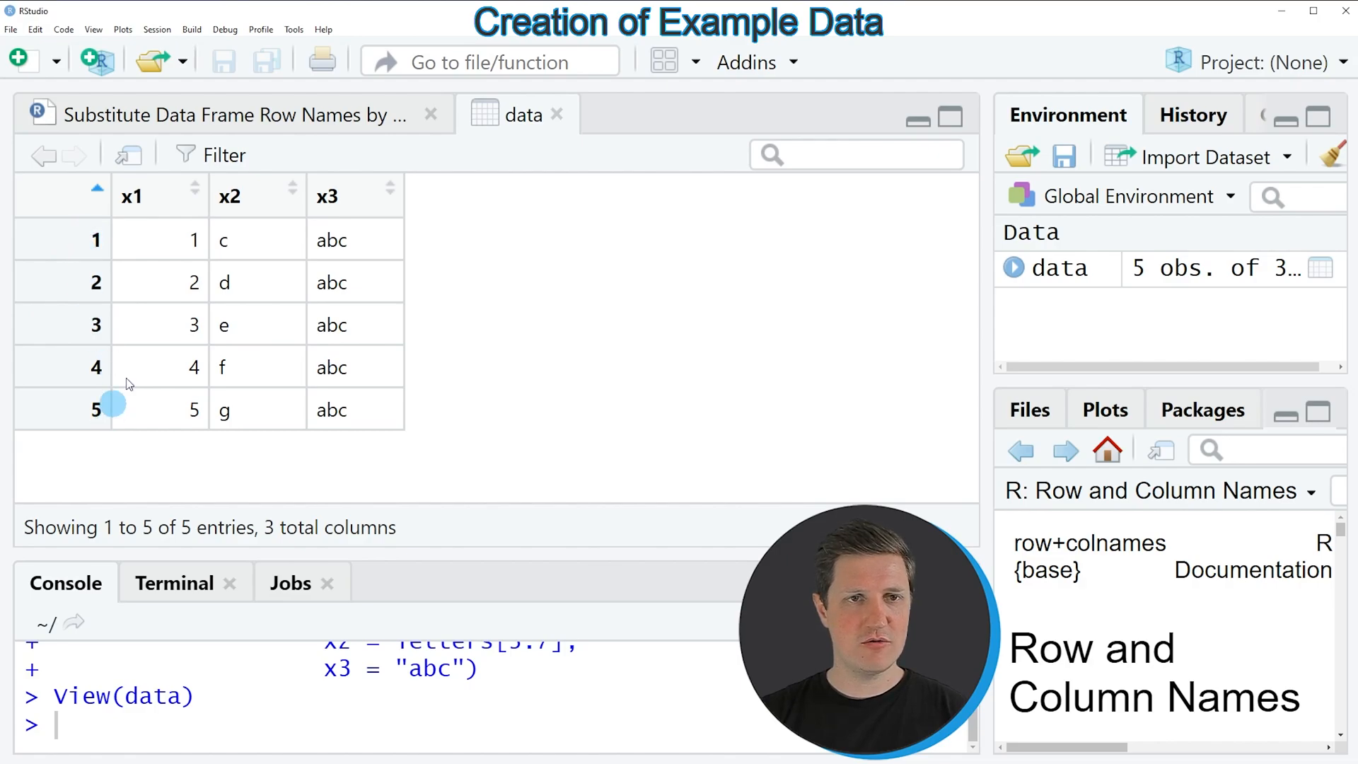
{"action": "mouse_move", "coordinate": [63, 431]}
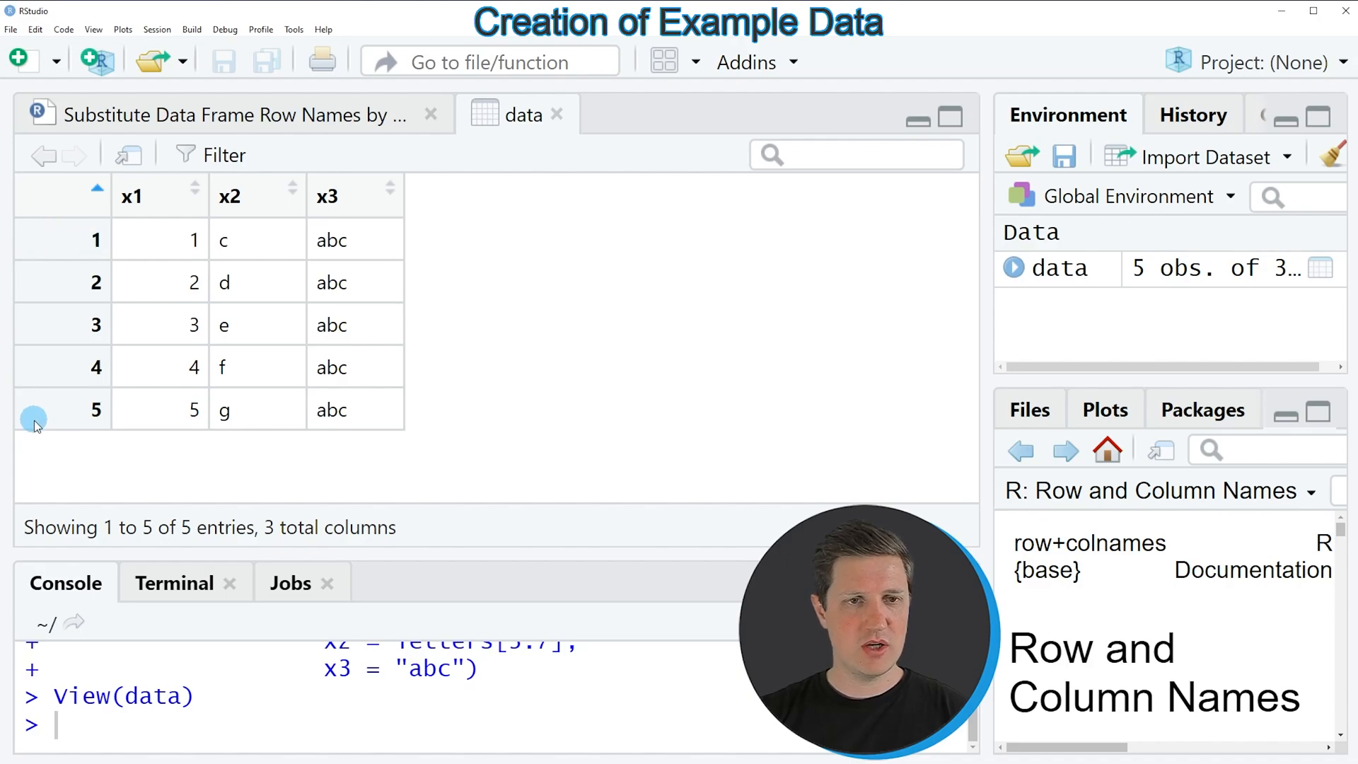
{"action": "mouse_move", "coordinate": [82, 240]}
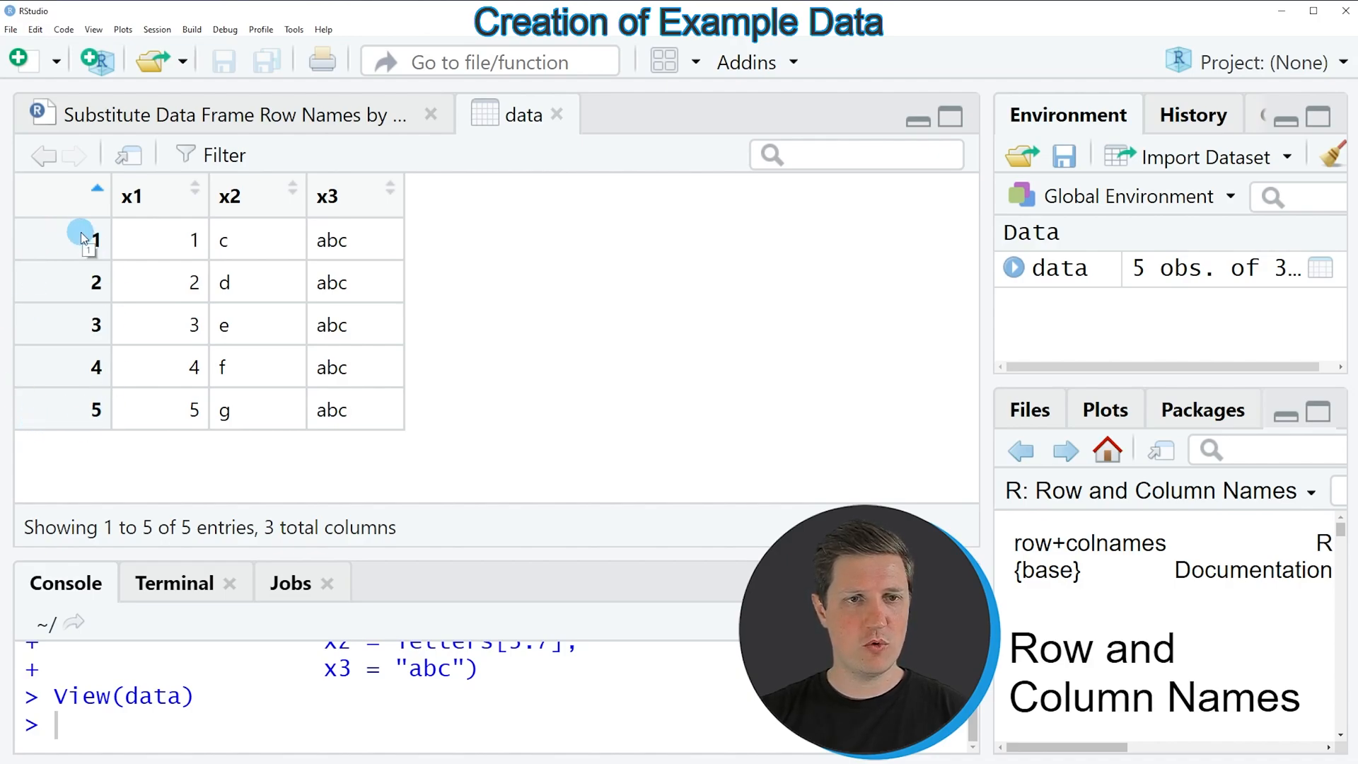
{"action": "mouse_move", "coordinate": [78, 411]}
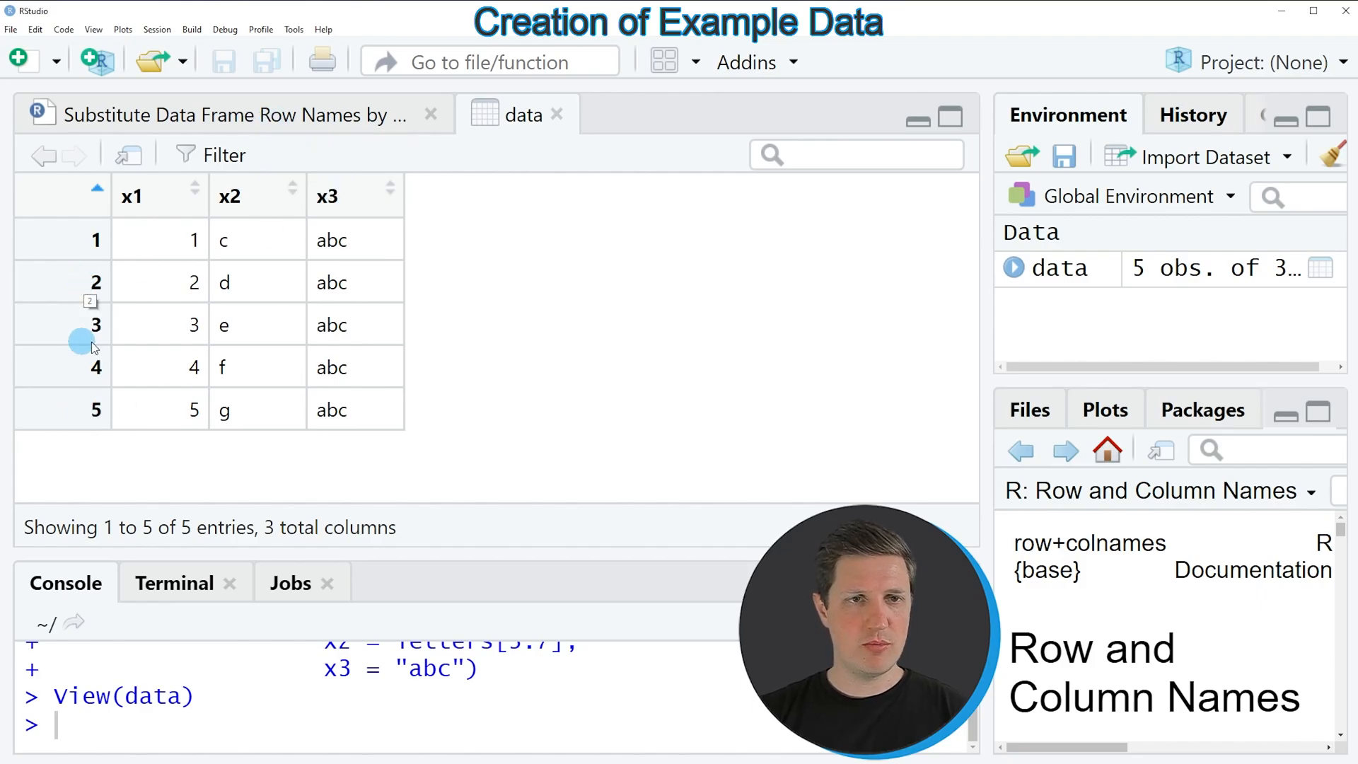
{"action": "mouse_move", "coordinate": [263, 128]}
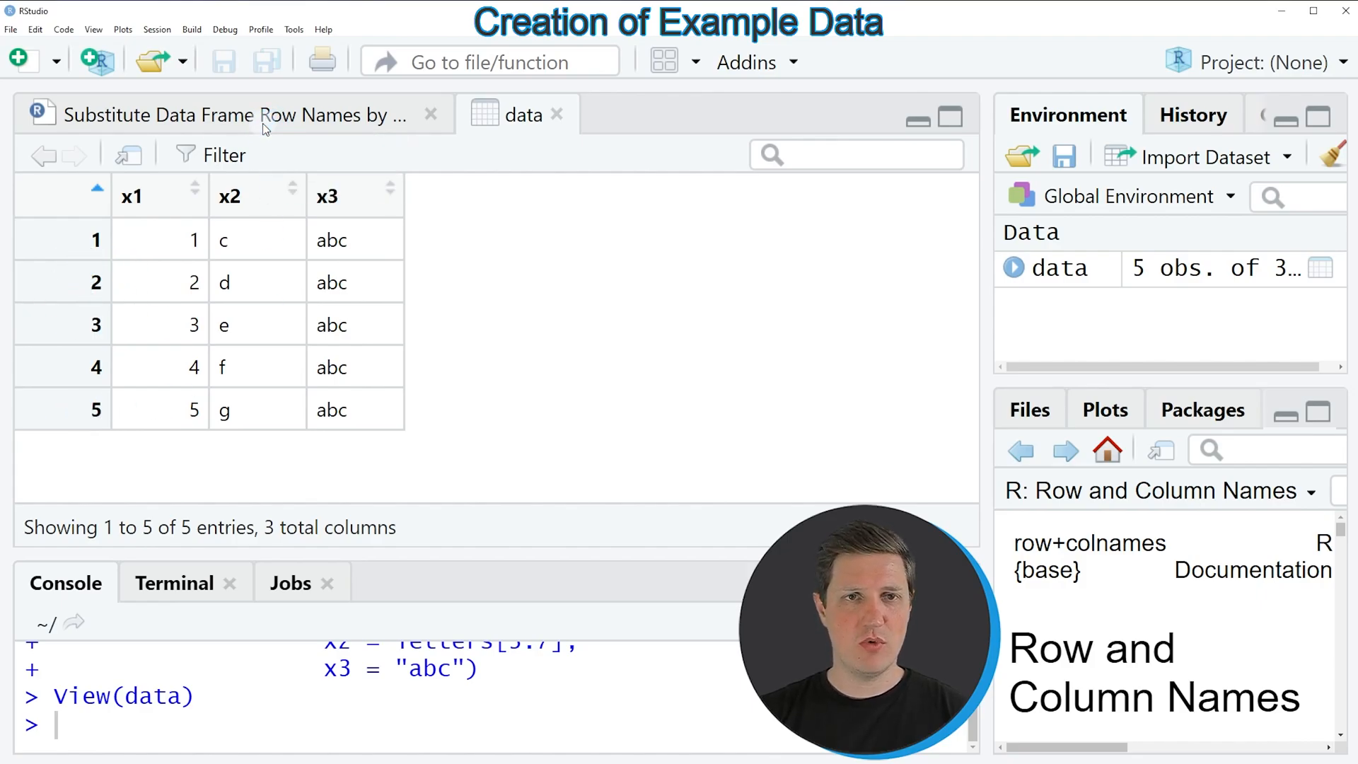
Switch from the data viewer back to the row-name script.
{"action": "left_click", "coordinate": [208, 114]}
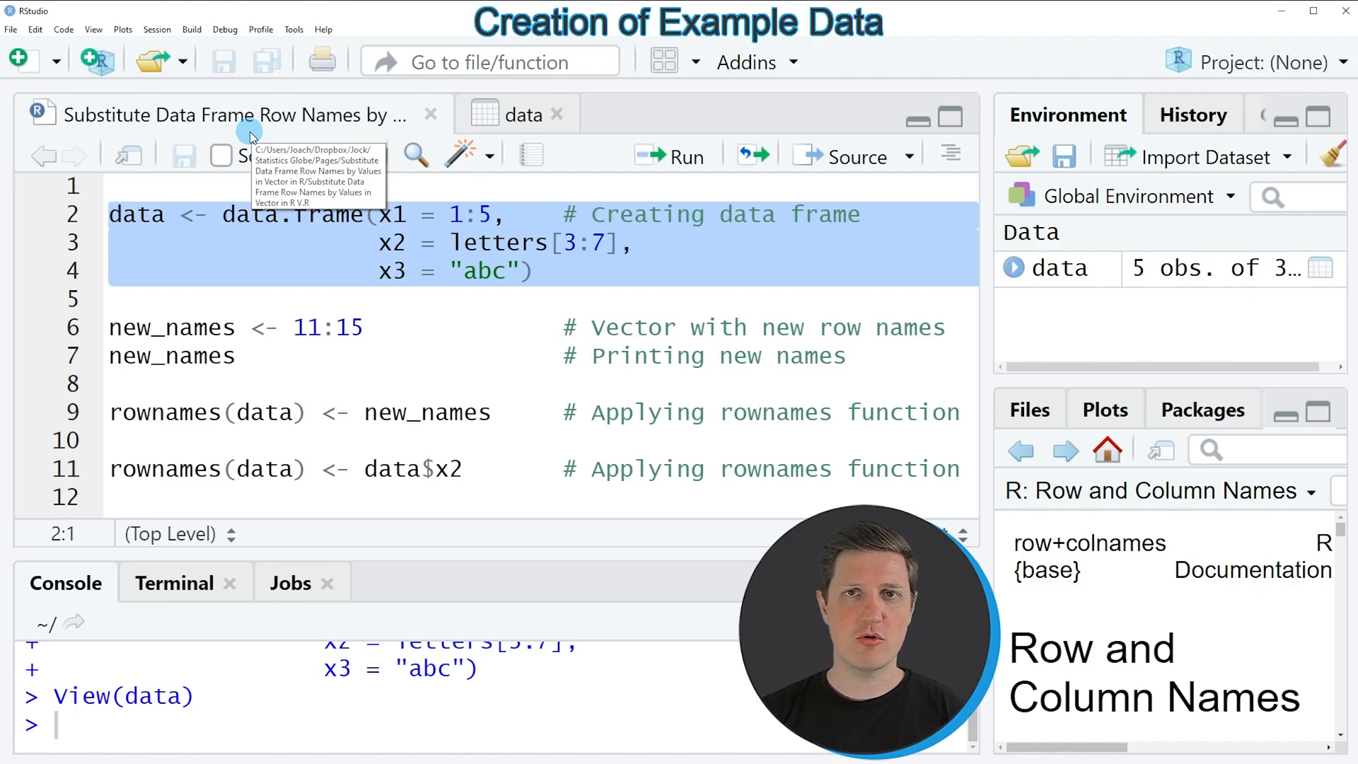
{"action": "mouse_move", "coordinate": [238, 239]}
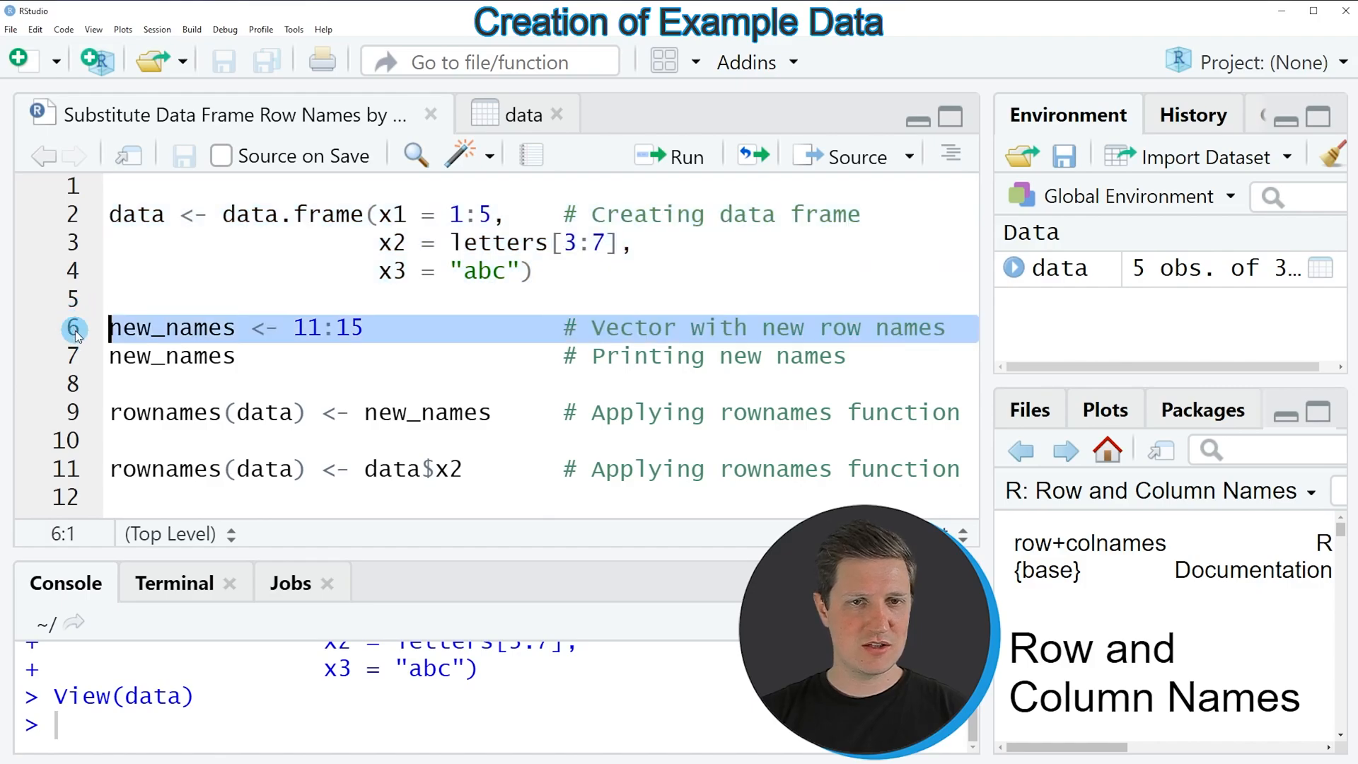
{"action": "mouse_move", "coordinate": [224, 305]}
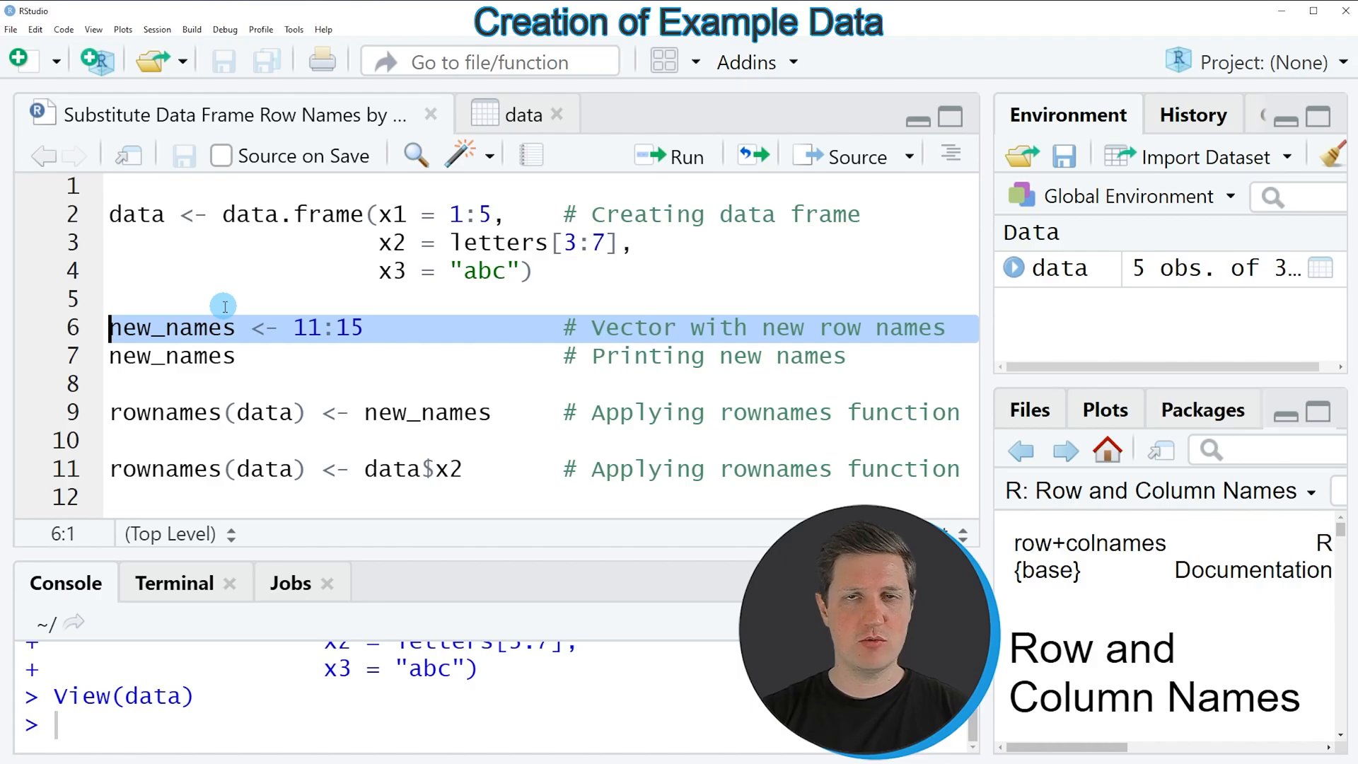
Run the line creating the new_names vector with values 11 to 15.
{"action": "left_click", "coordinate": [684, 156]}
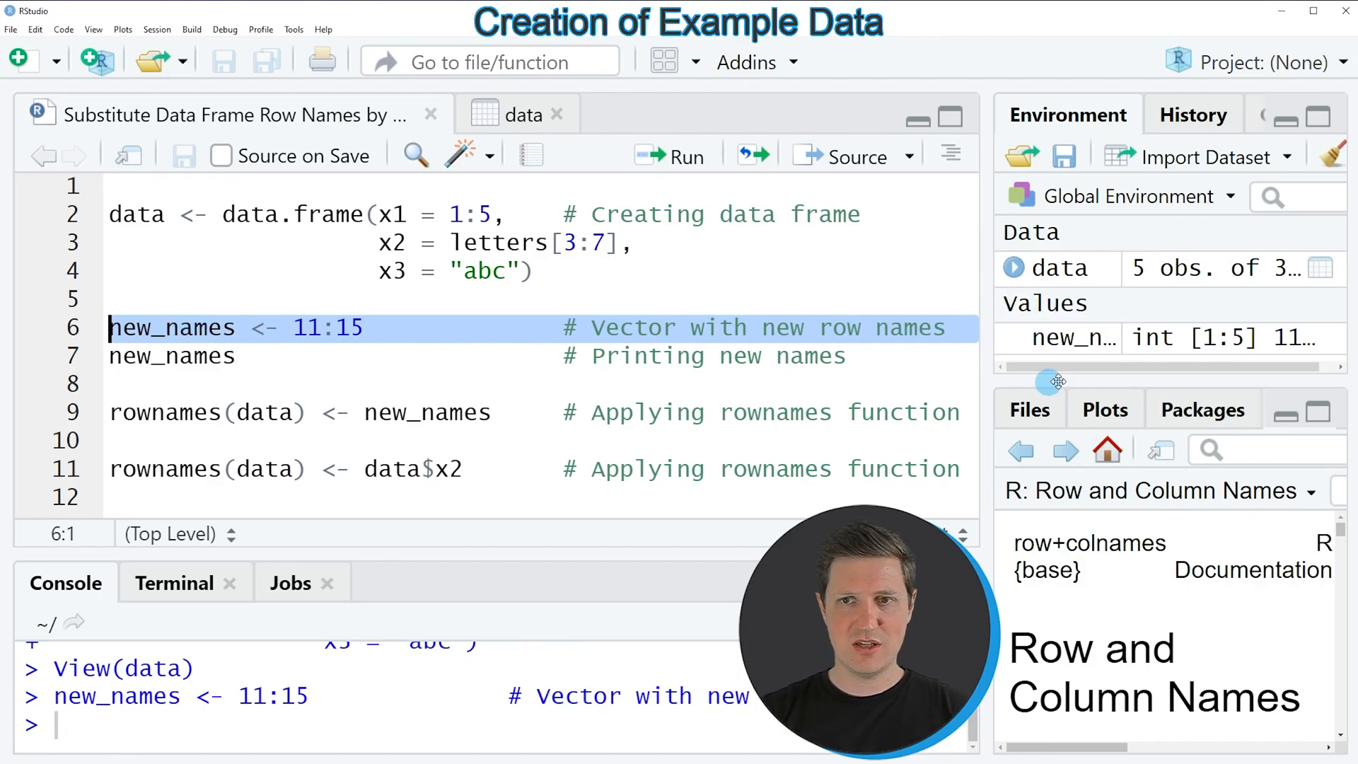
{"action": "mouse_move", "coordinate": [1089, 338]}
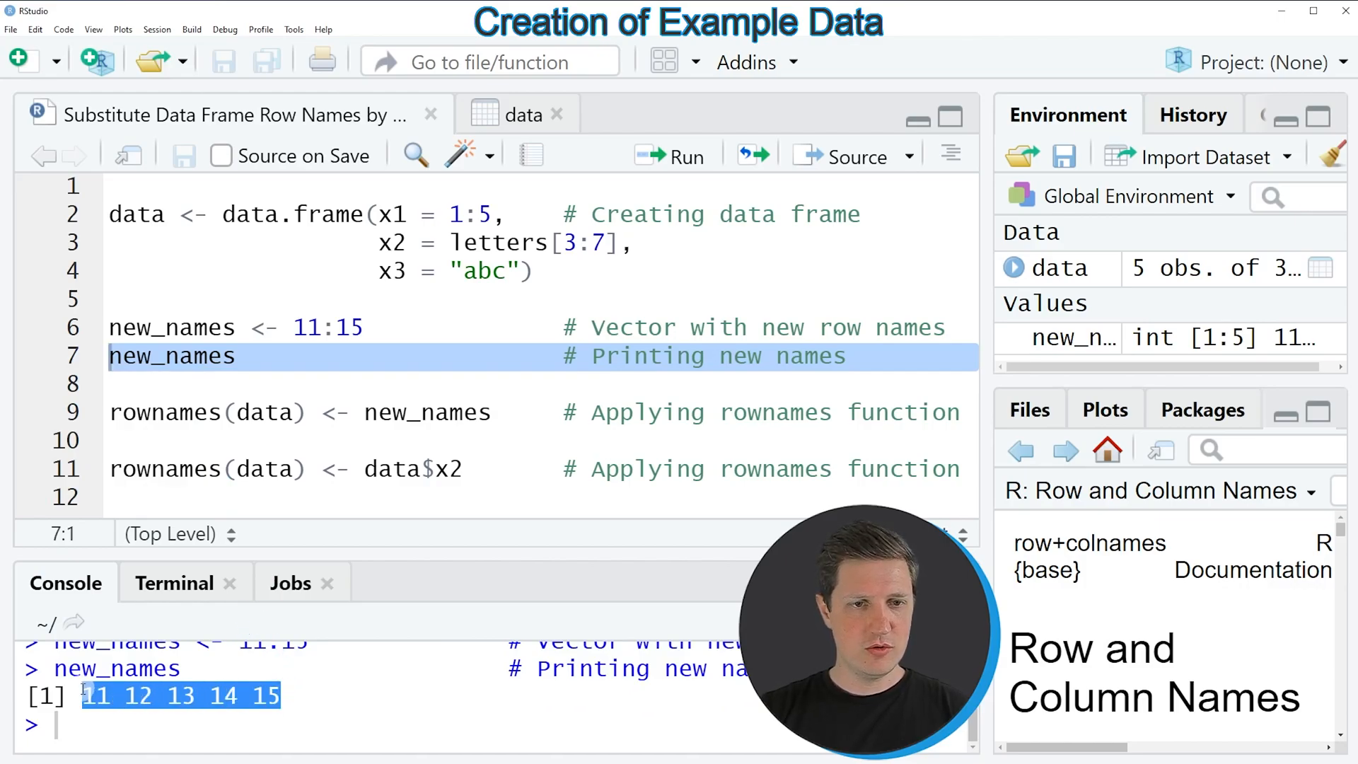
{"action": "mouse_move", "coordinate": [122, 727]}
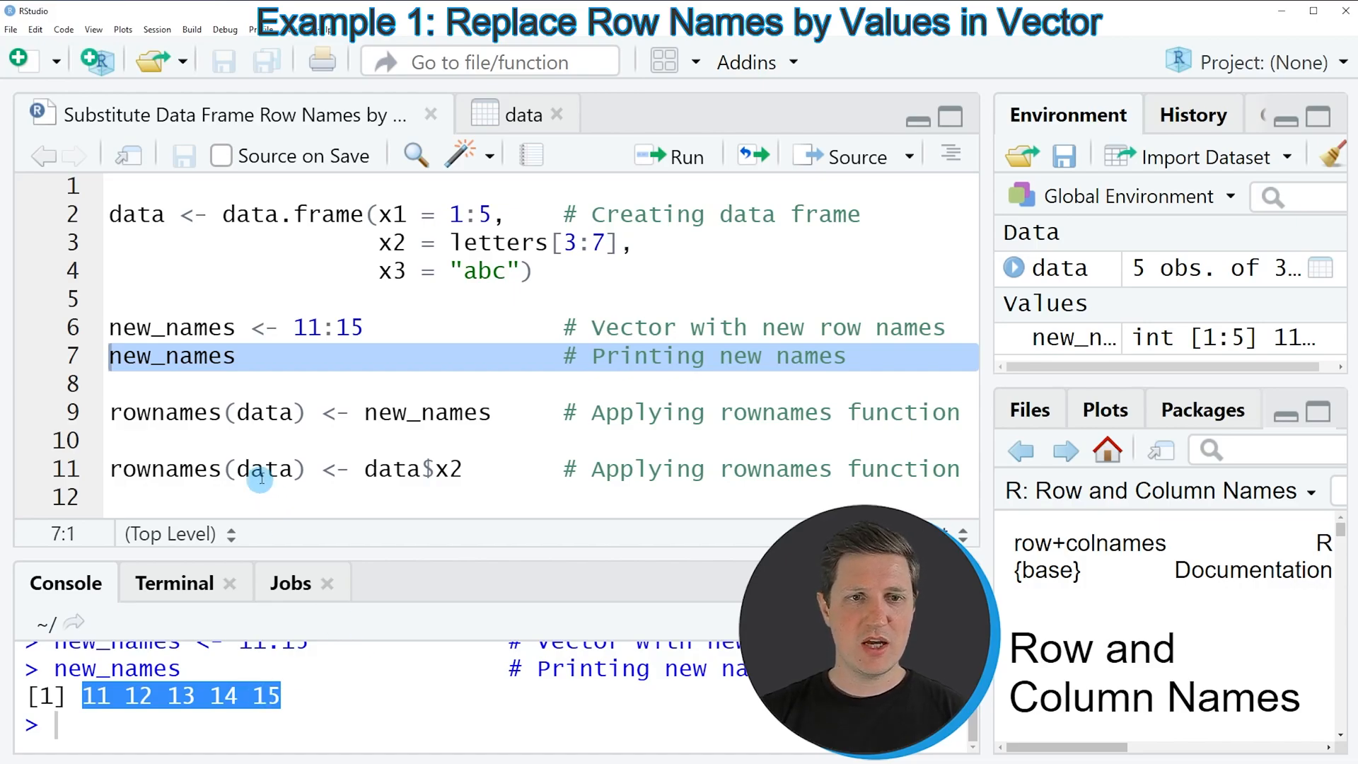
Run rownames(data) <- new_names and view the table with rows 11 to 15.
{"action": "left_click", "coordinate": [165, 413]}
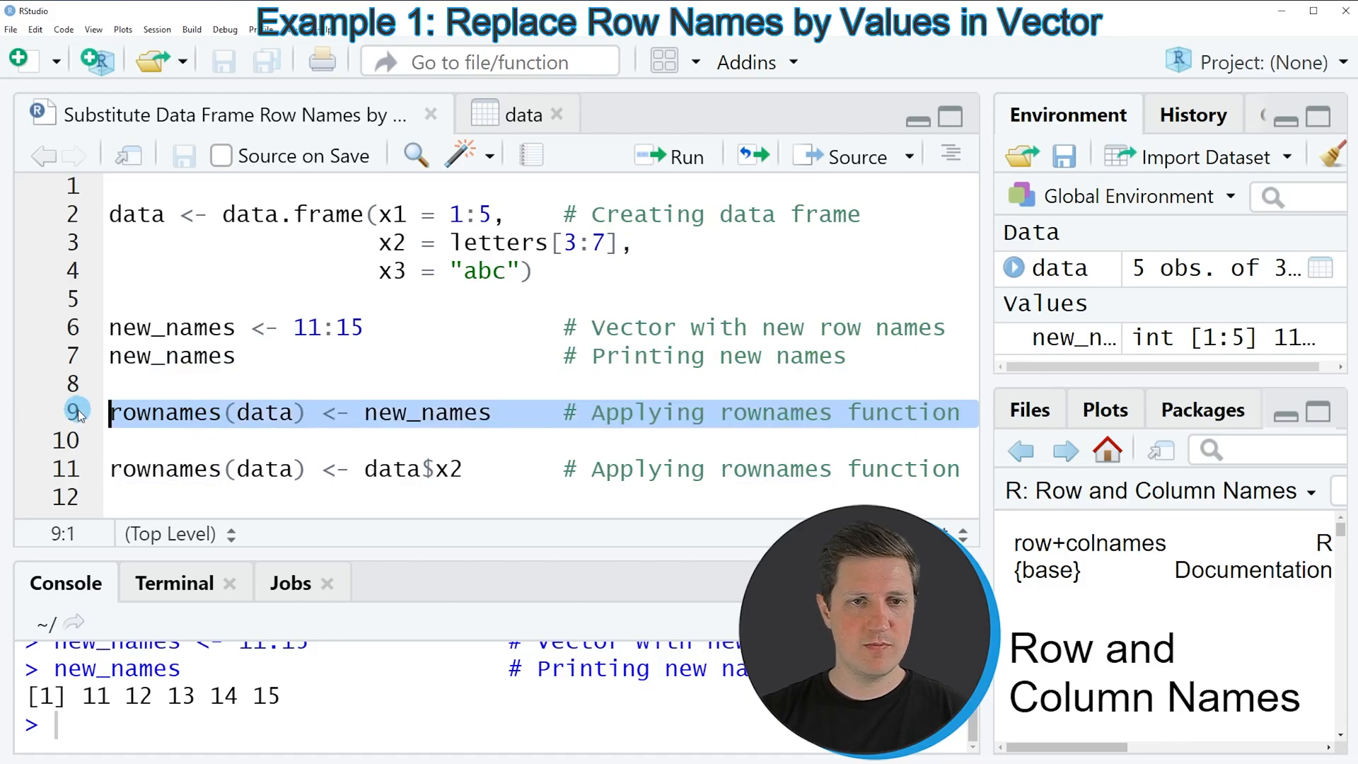
{"action": "left_click", "coordinate": [284, 412]}
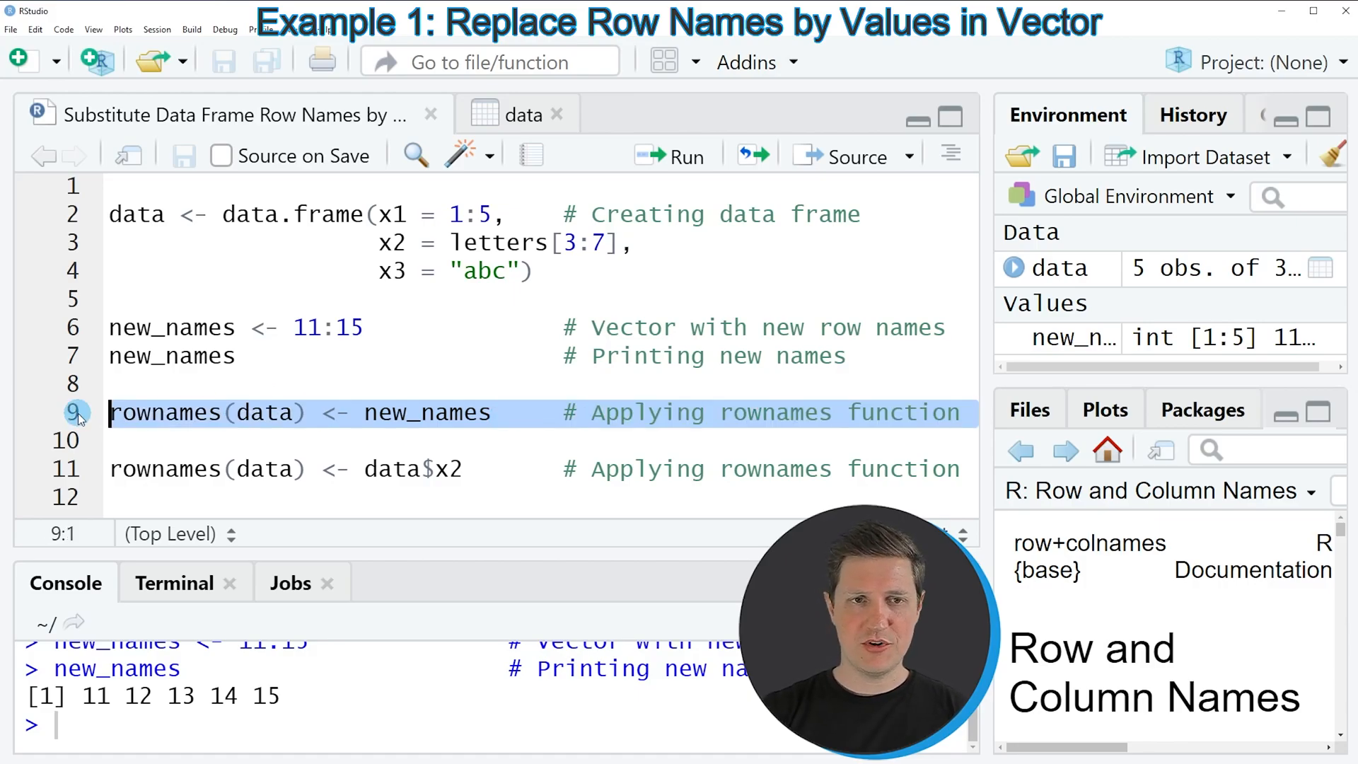
{"action": "left_click", "coordinate": [683, 156]}
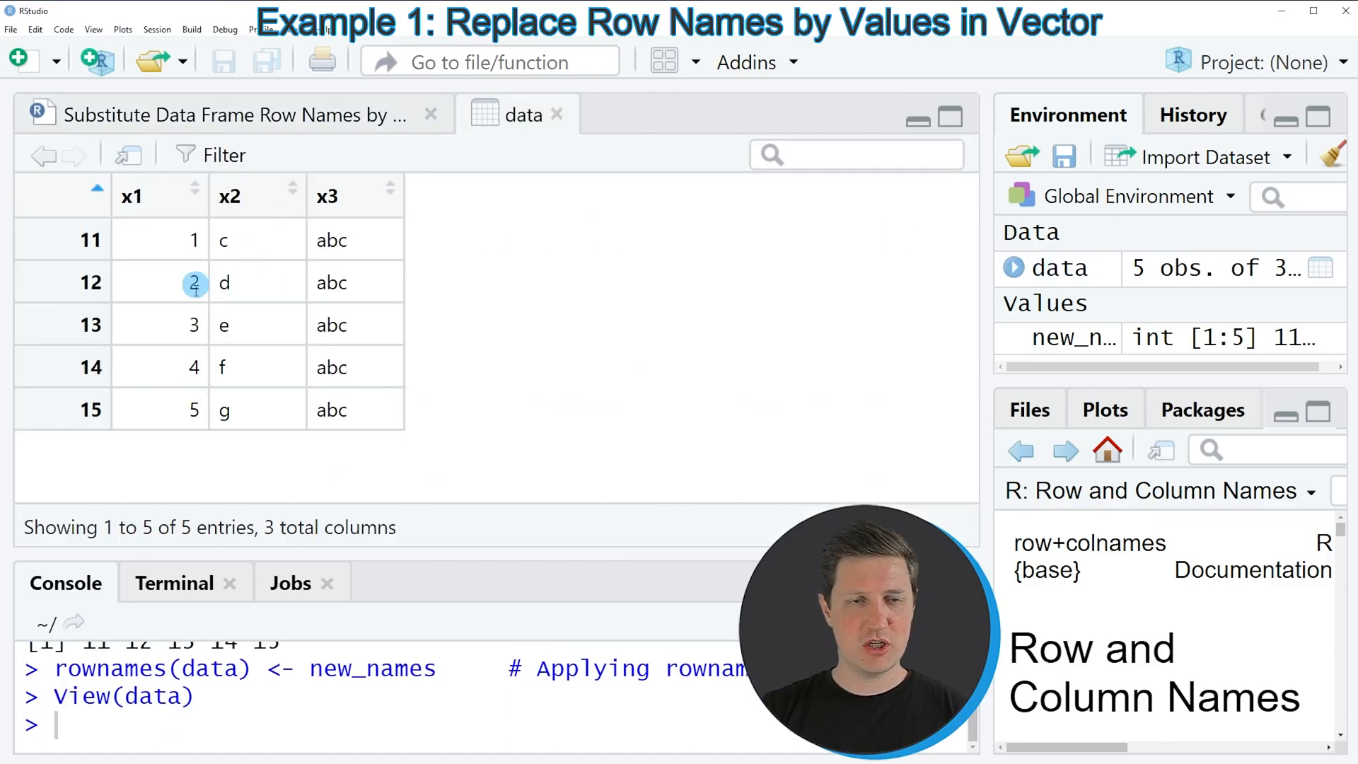
{"action": "mouse_move", "coordinate": [62, 409]}
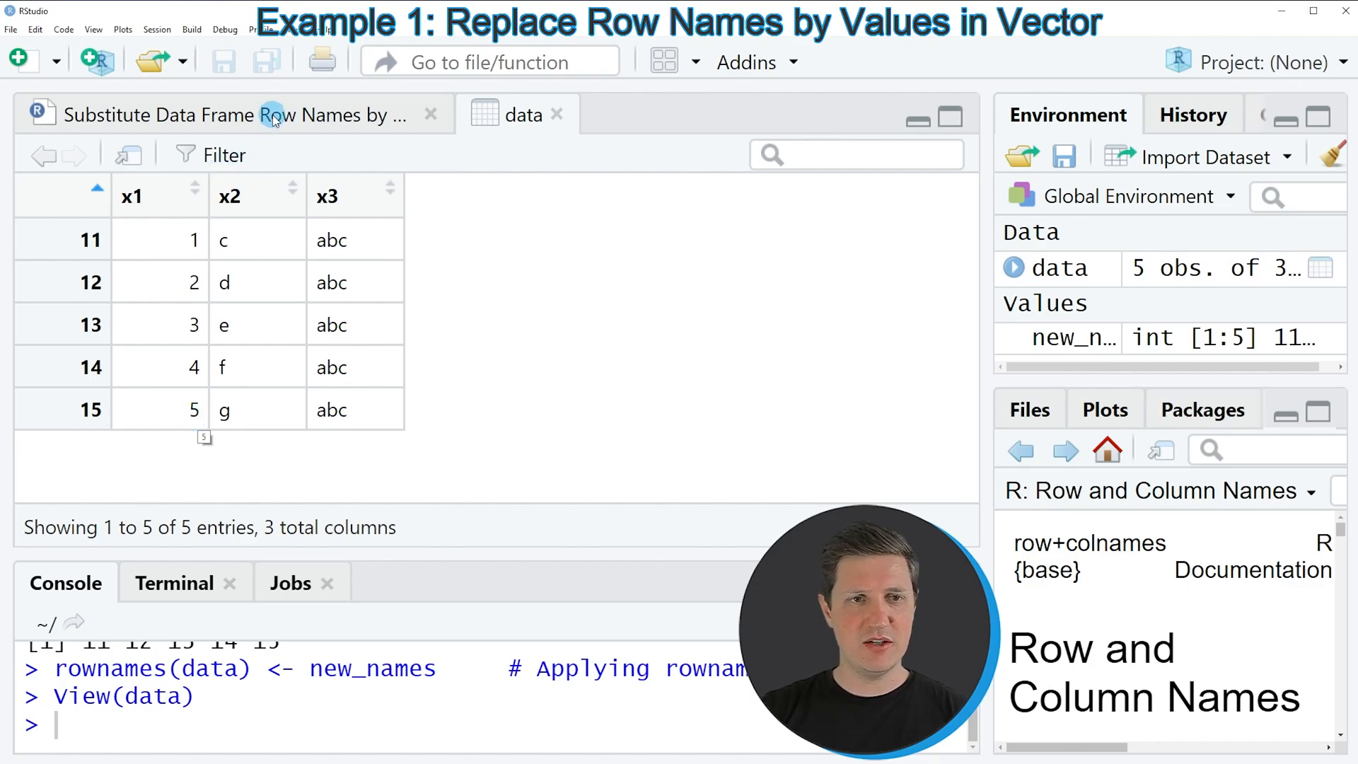
Return to the script and run rownames(data) <- data$x2.
{"action": "left_click", "coordinate": [225, 114]}
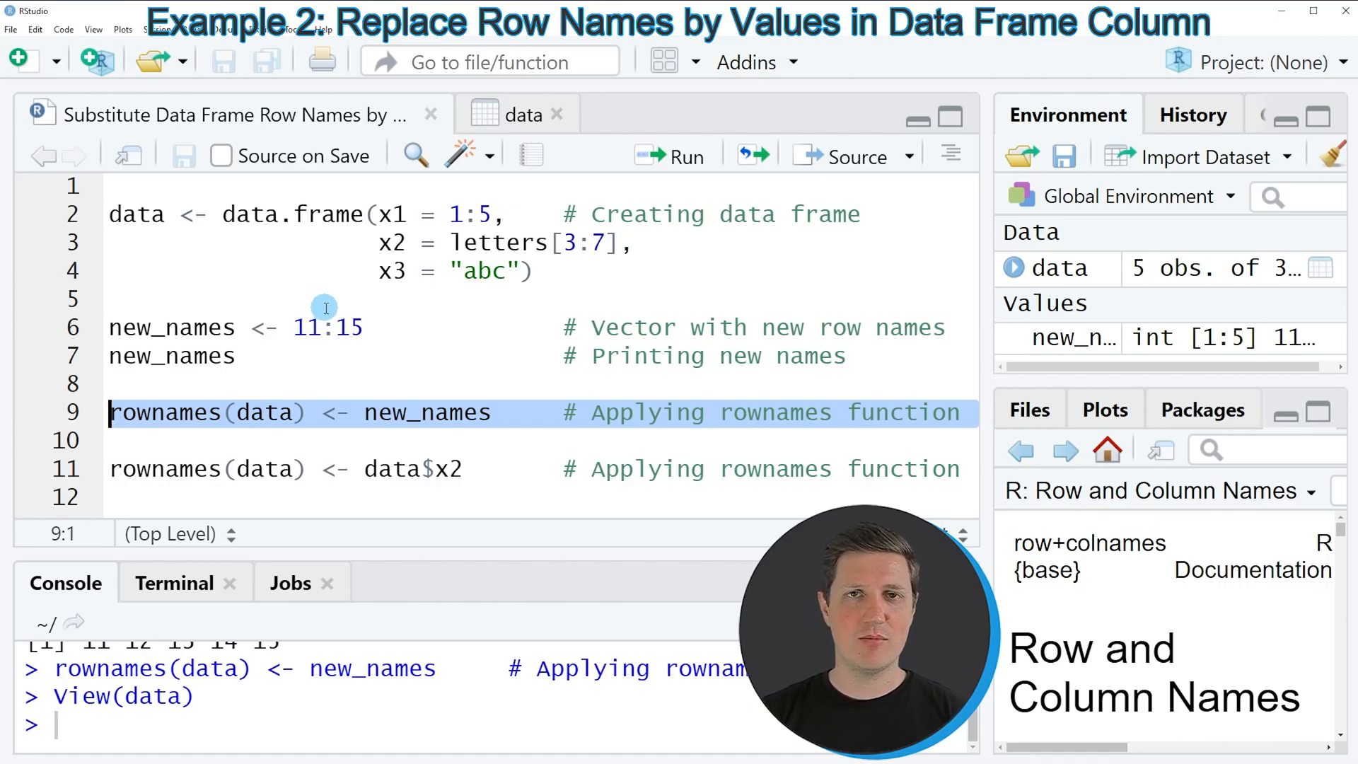
{"action": "mouse_move", "coordinate": [368, 370]}
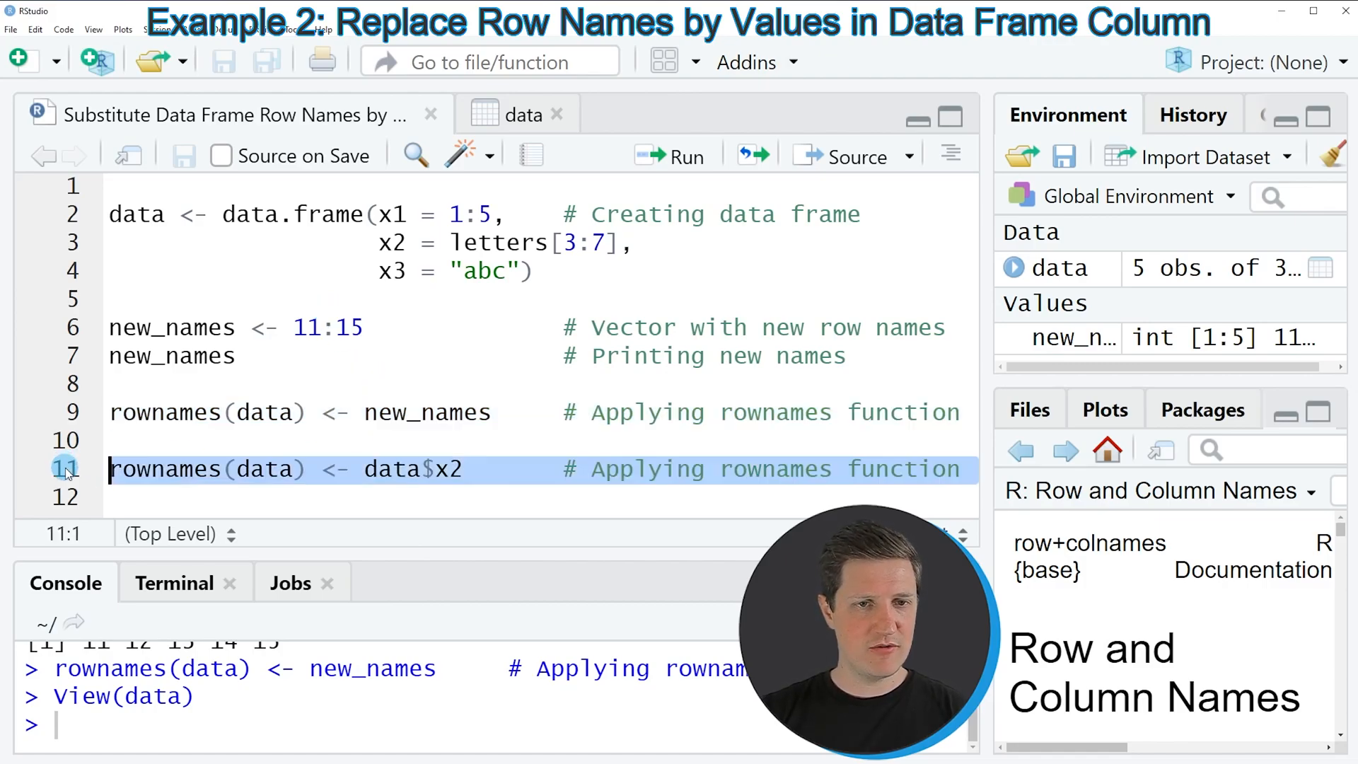
{"action": "left_click", "coordinate": [251, 468]}
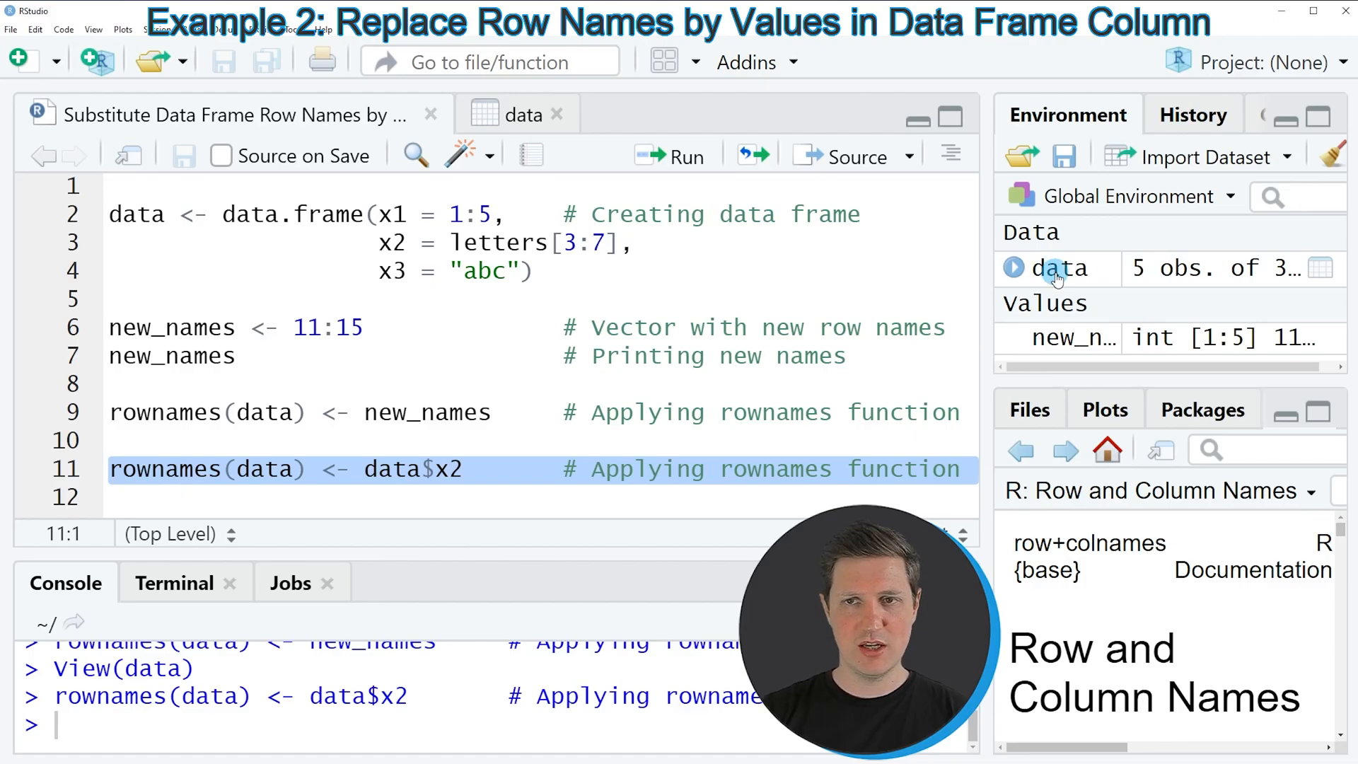
{"action": "left_click", "coordinate": [523, 113]}
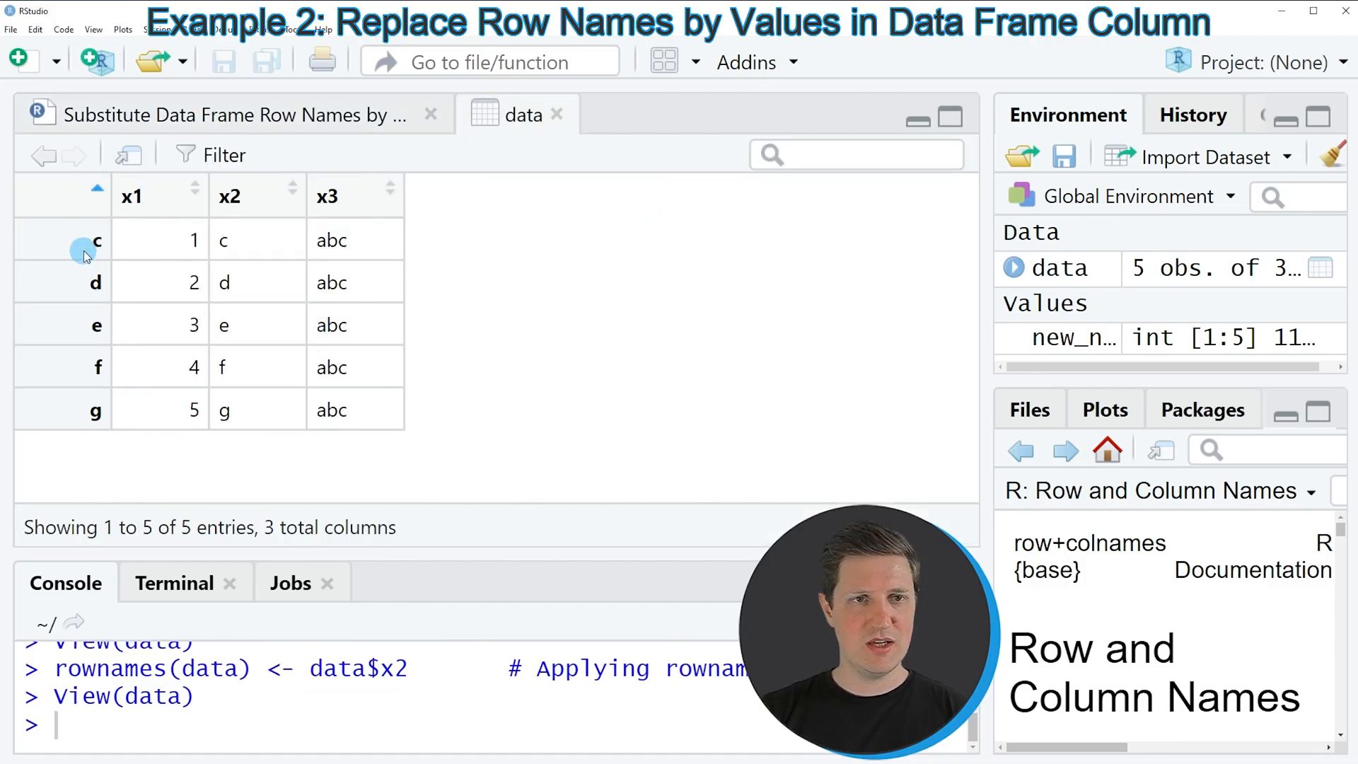
{"action": "mouse_move", "coordinate": [89, 436]}
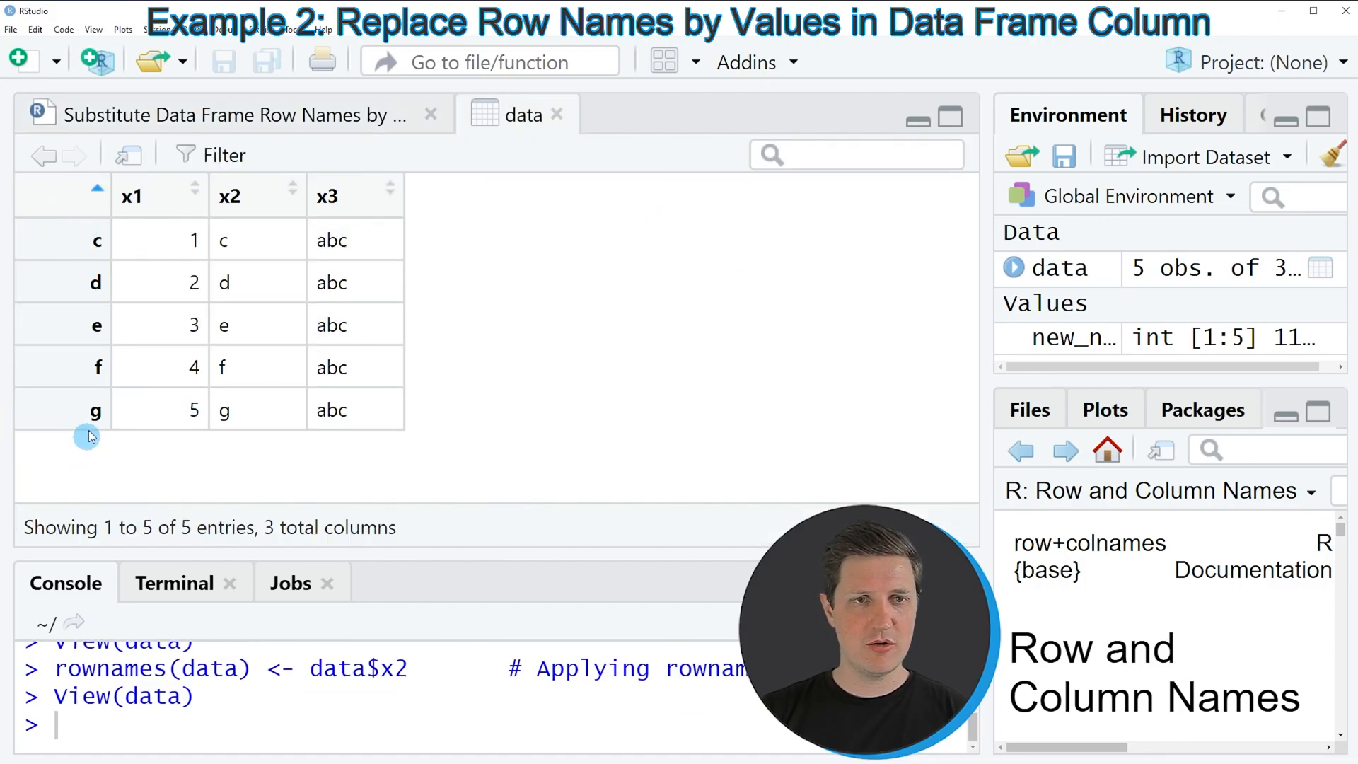
{"action": "mouse_move", "coordinate": [254, 231]}
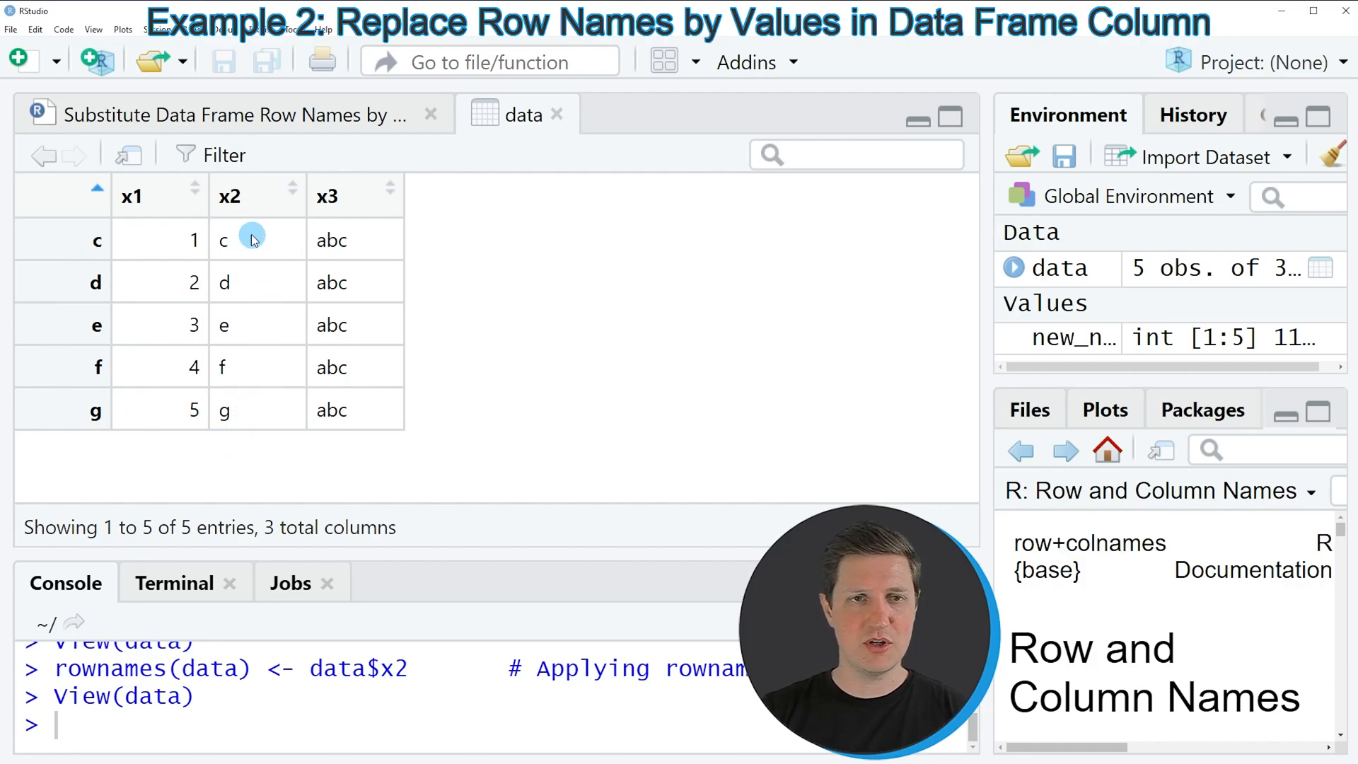
{"action": "mouse_move", "coordinate": [281, 184]}
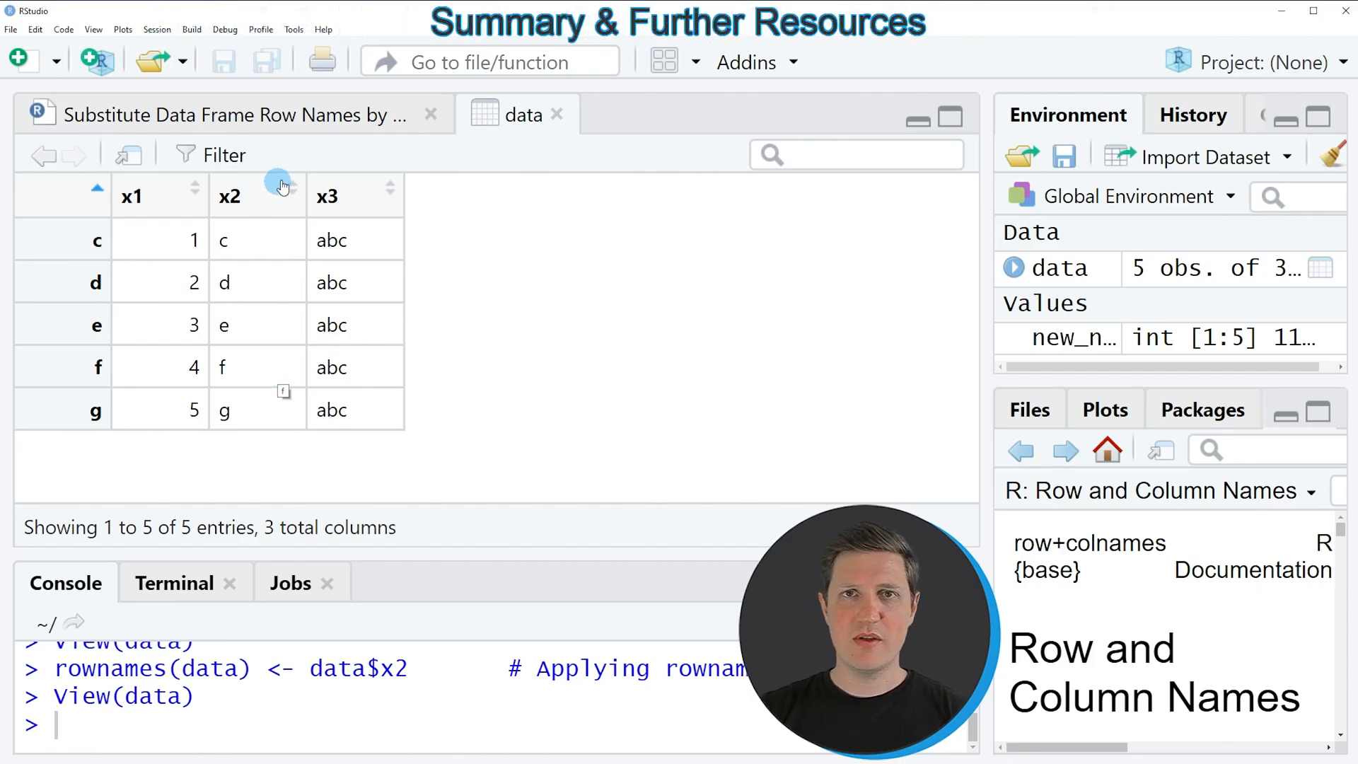
{"action": "left_click", "coordinate": [232, 113]}
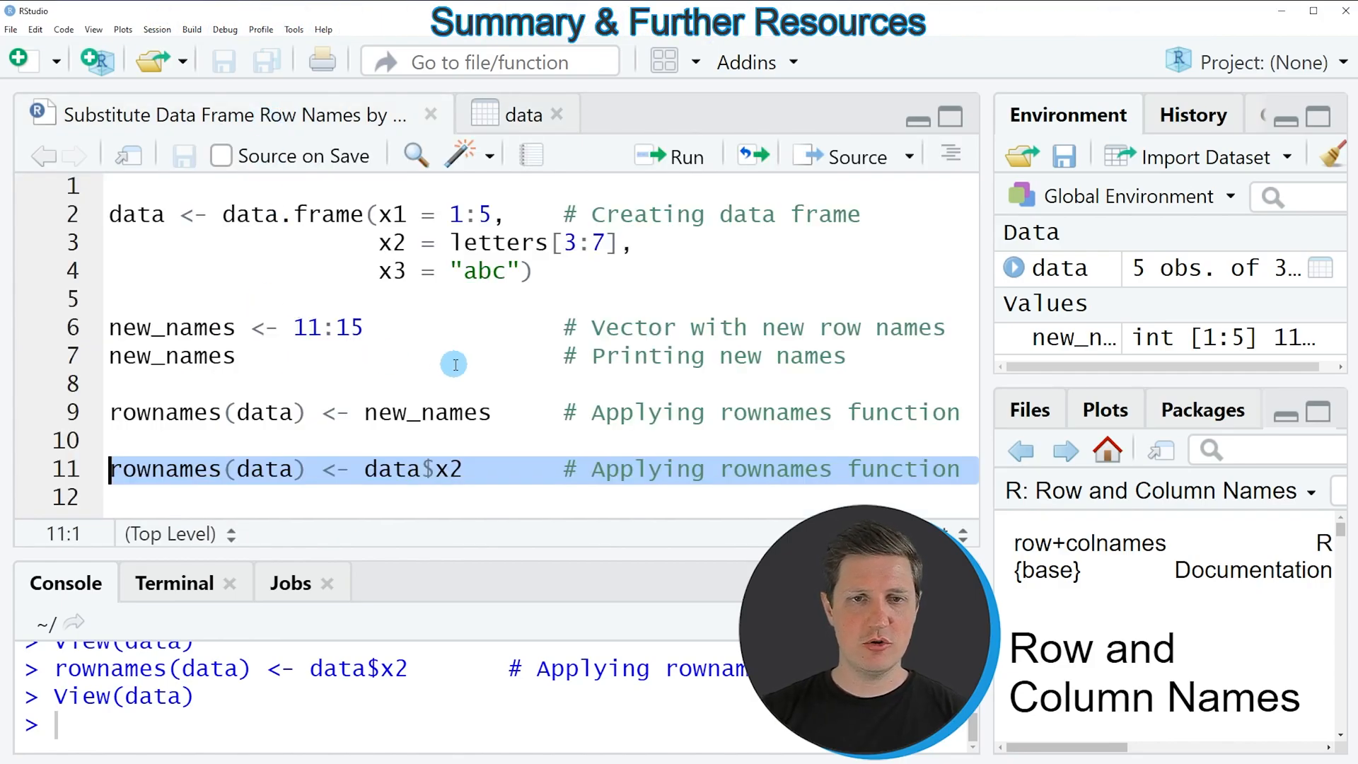